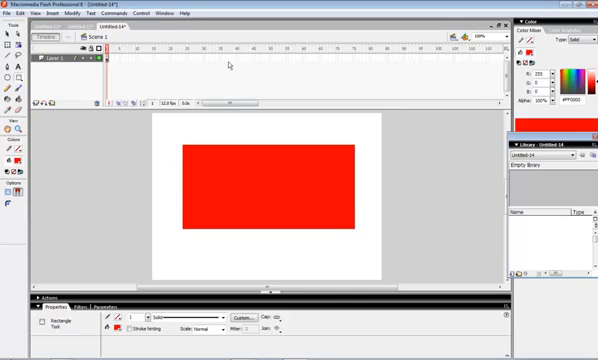
pyautogui.moveTo(240, 64)
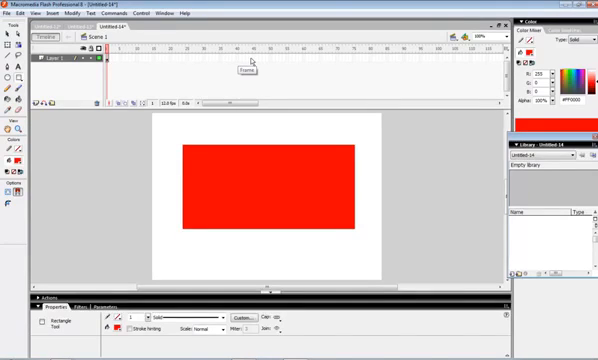
# Step: Move the playhead to a later timeline frame, keeping the red rectangle on the stage
pyautogui.click(252, 62)
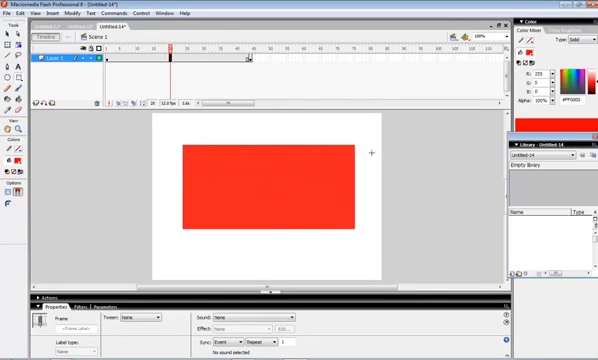
pyautogui.moveTo(424, 172)
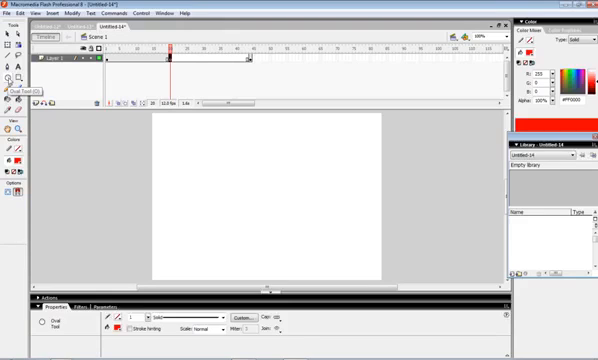
pyautogui.moveTo(58, 152)
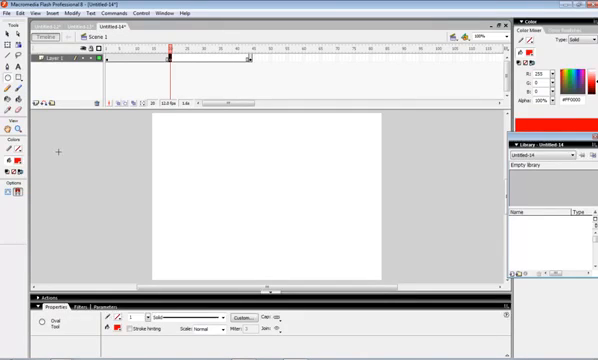